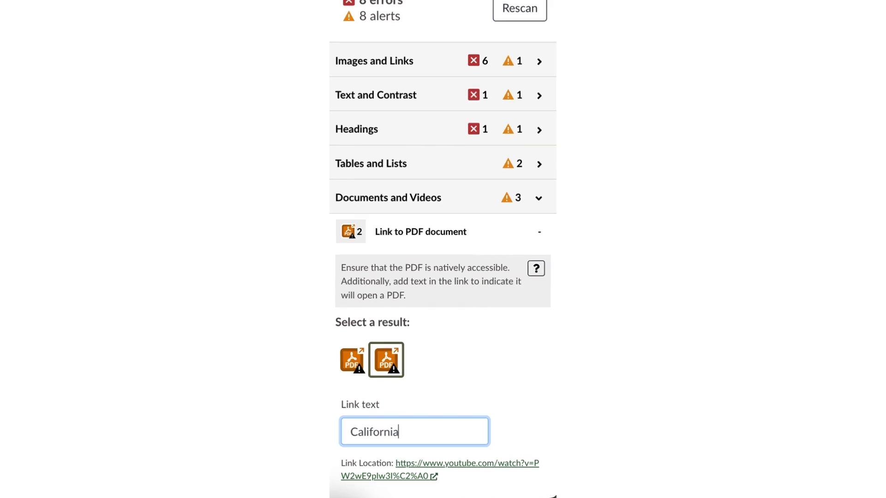
- Change the PDF link's text to 'Cache county (PDF)' and apply it to the page
scroll(down, 3)
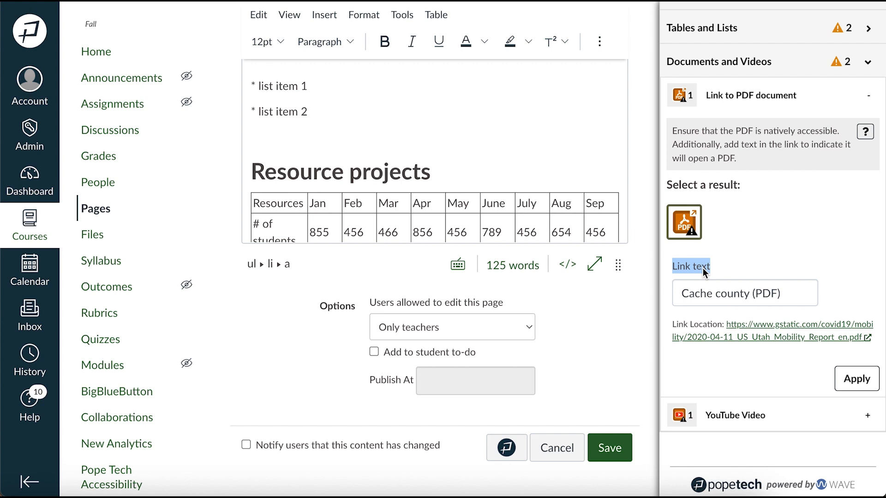
click(766, 293)
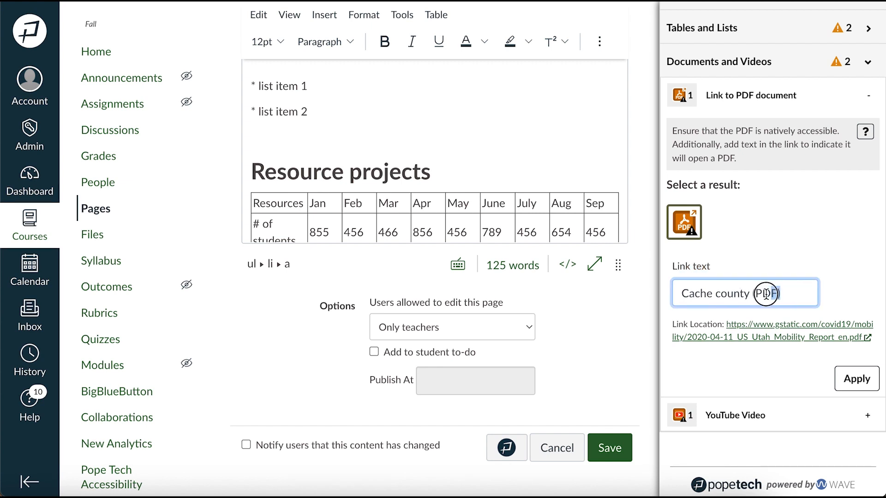
key(Backspace)
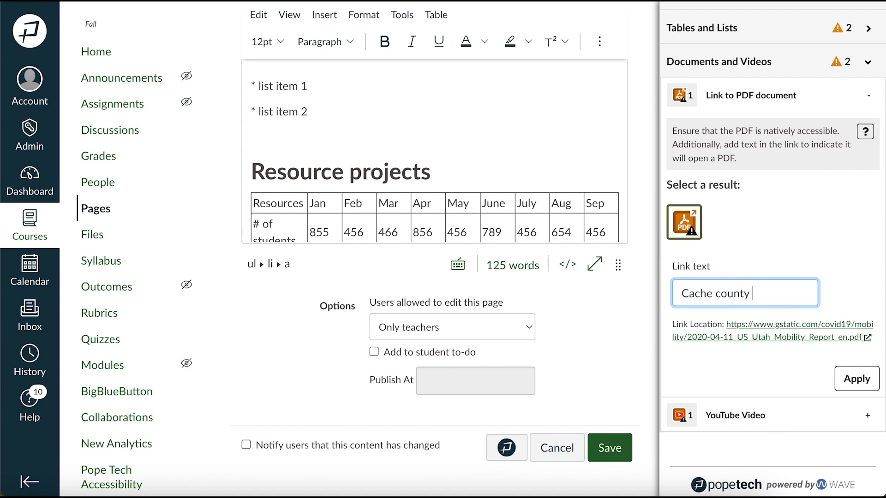
text((PDF))
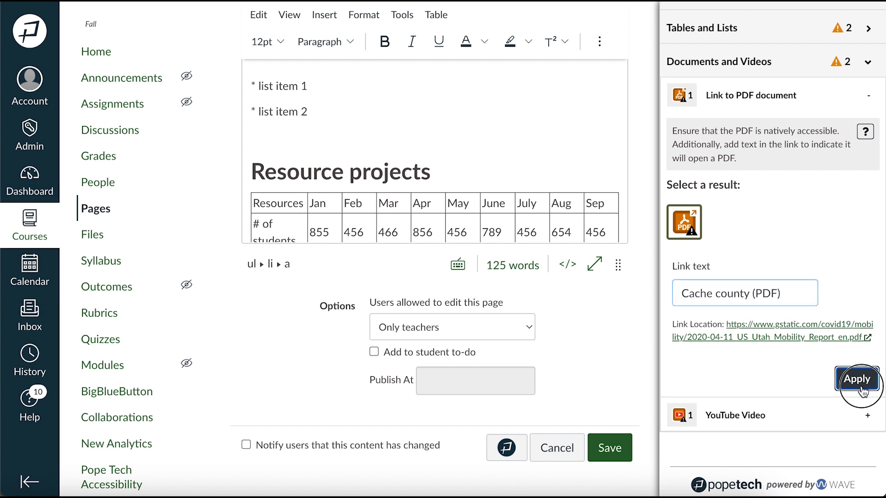
click(857, 379)
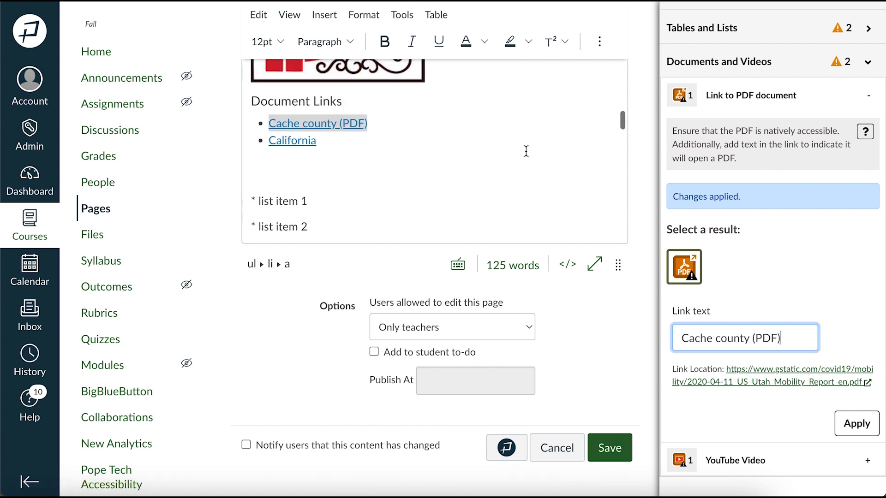
click(318, 123)
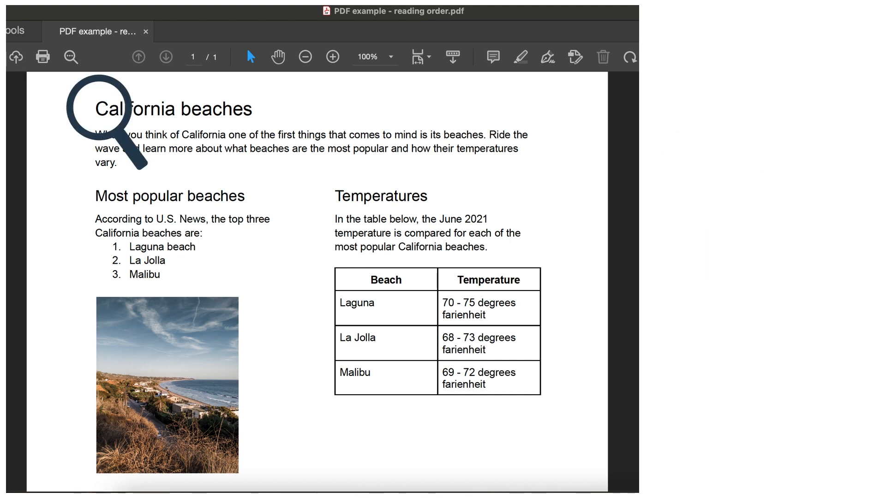
mouse_move(294, 104)
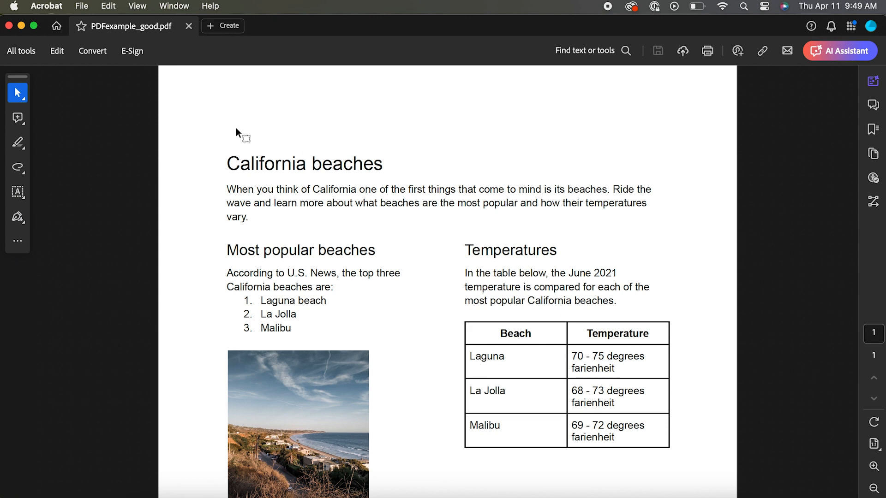
mouse_move(19, 57)
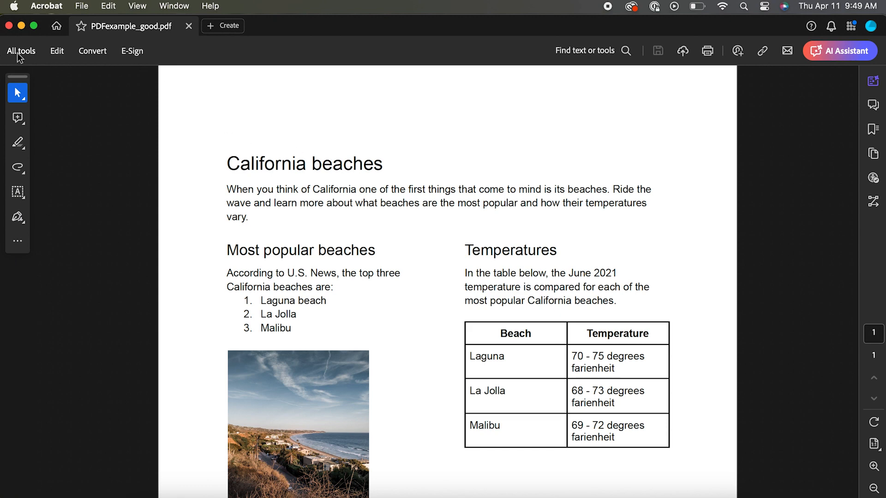
- Run the Acrobat accessibility check and bring up fix options for 'Primary language - Failed'
click(21, 51)
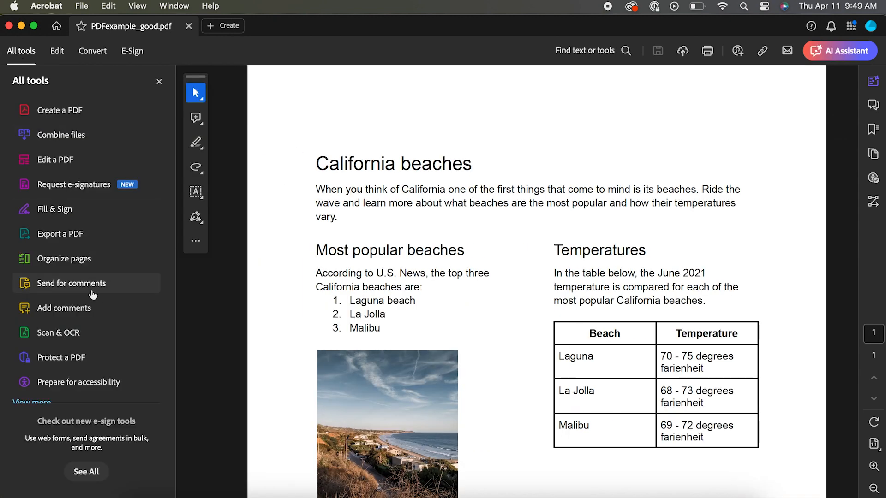
mouse_move(79, 382)
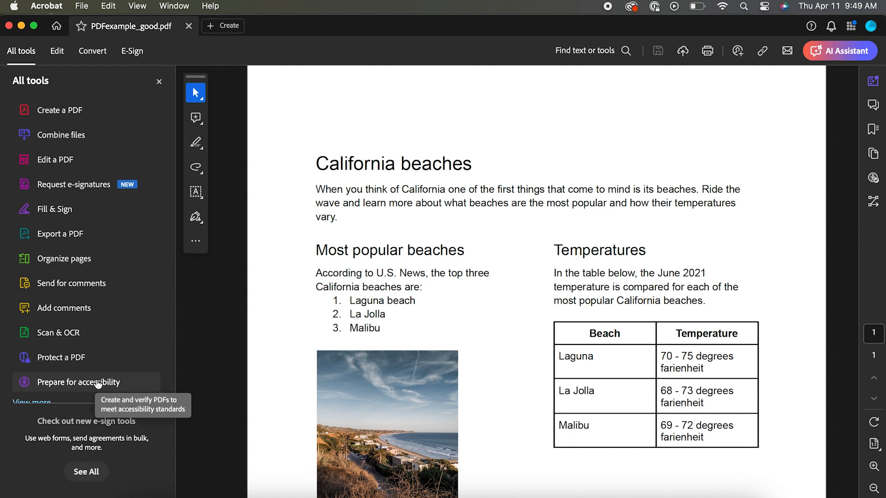
click(79, 382)
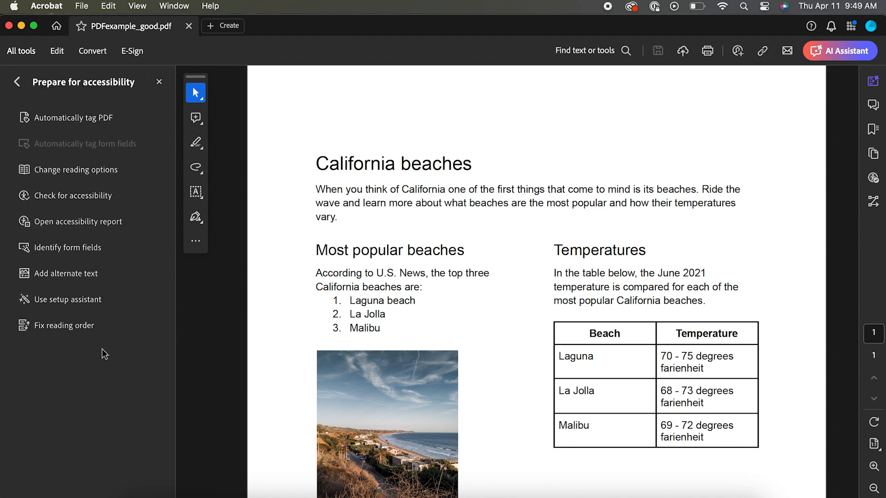
mouse_move(73, 195)
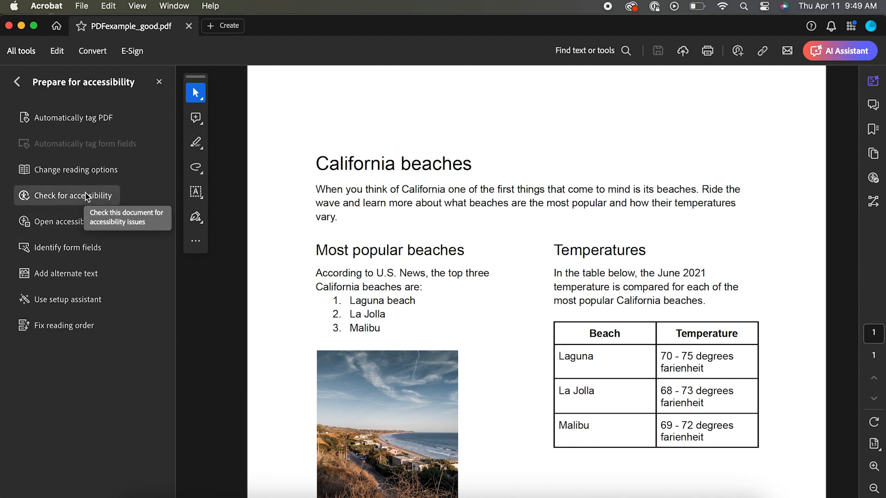
click(72, 196)
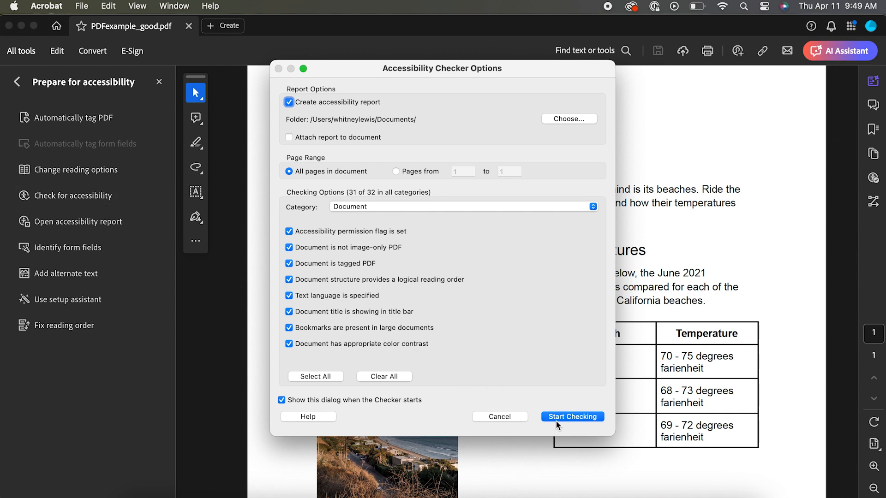
click(572, 416)
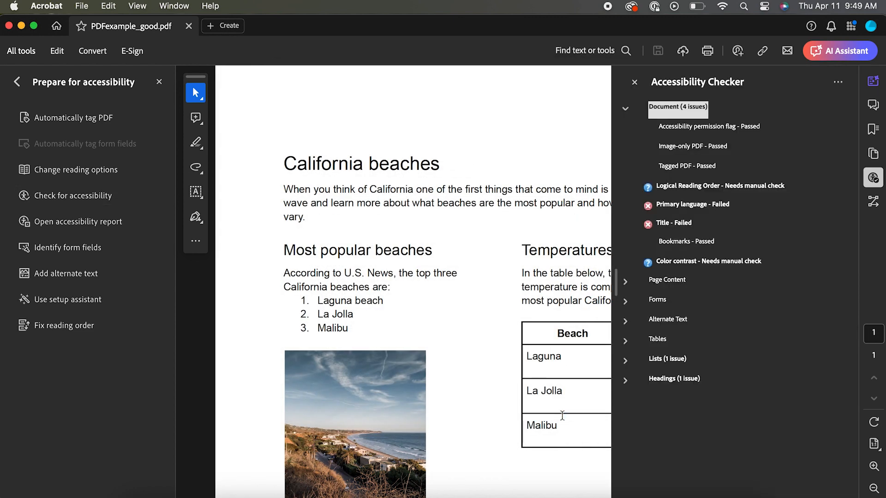
mouse_move(709, 127)
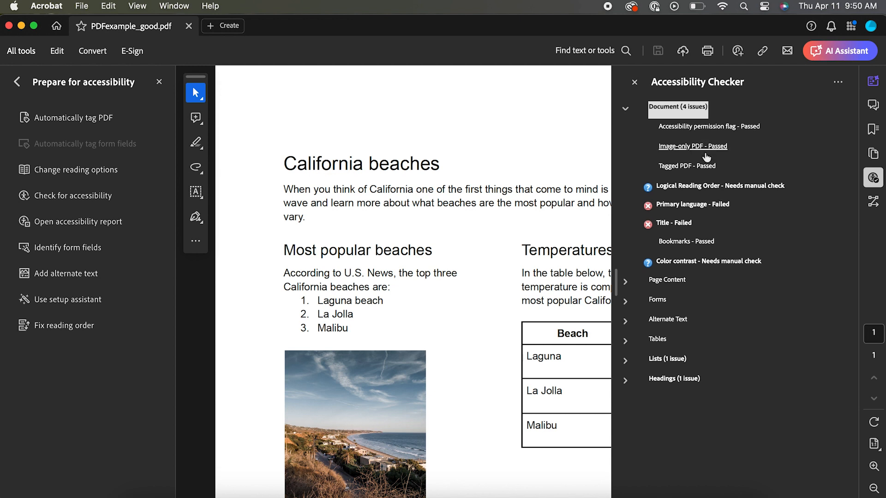
mouse_move(720, 186)
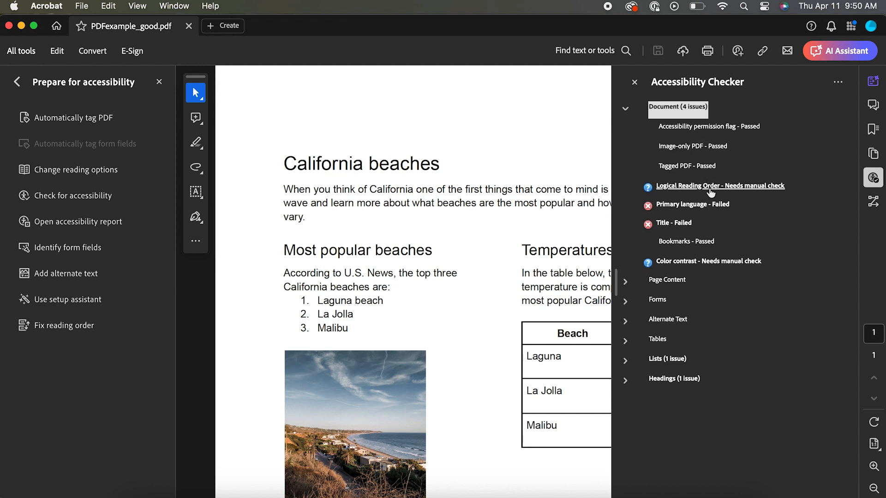
right_click(693, 204)
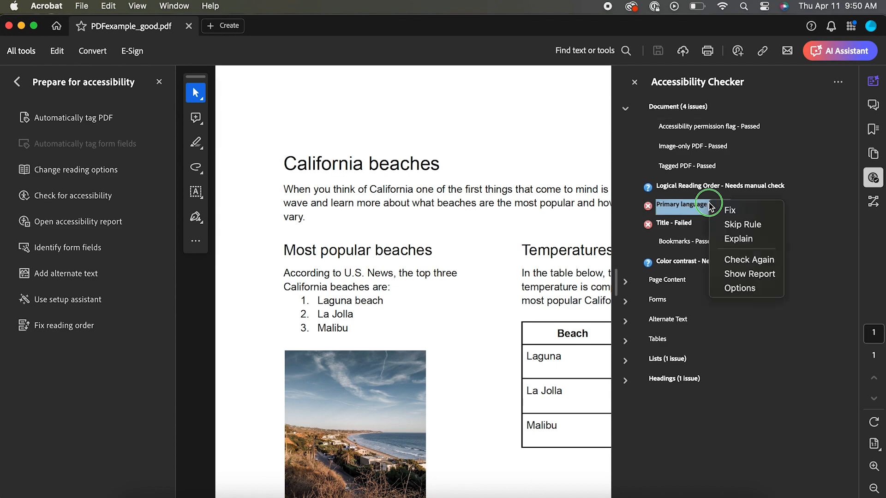
mouse_move(738, 238)
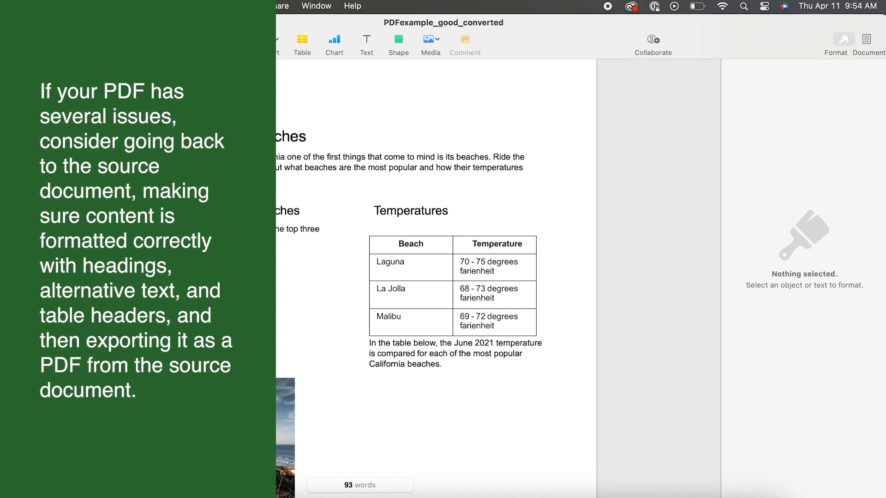
- Start exporting the Pages document via File > Export To > PDF
click(74, 6)
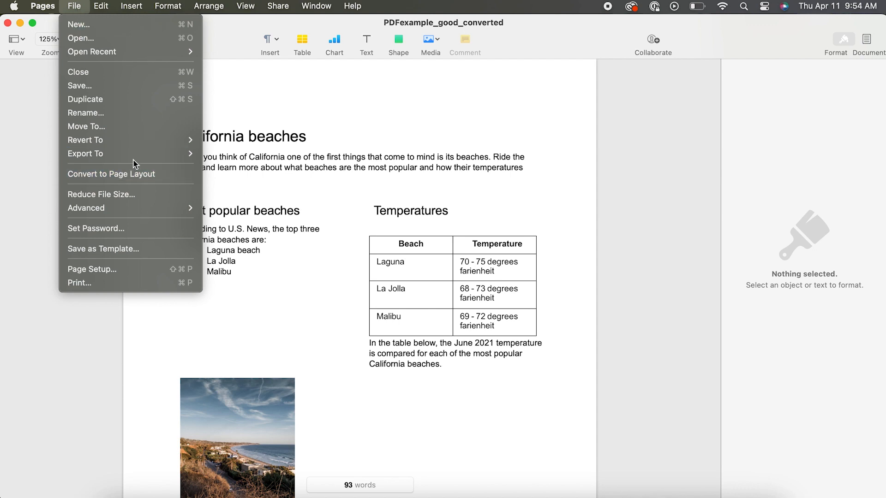
click(85, 154)
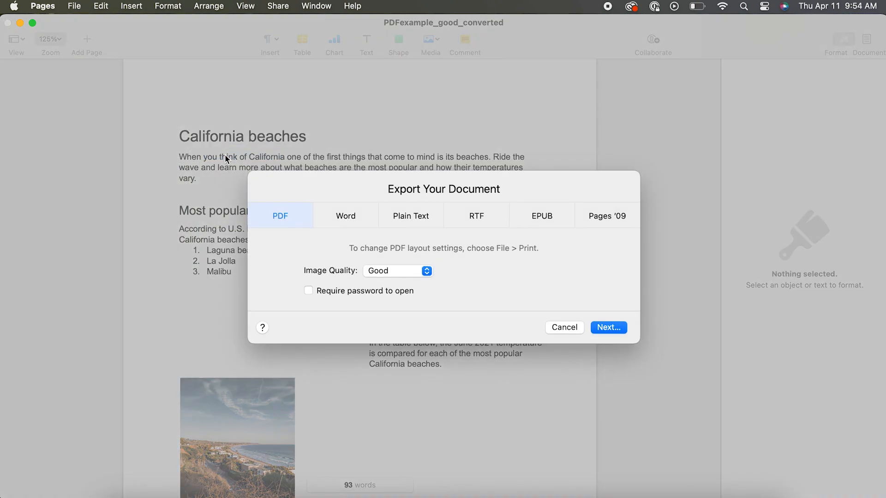